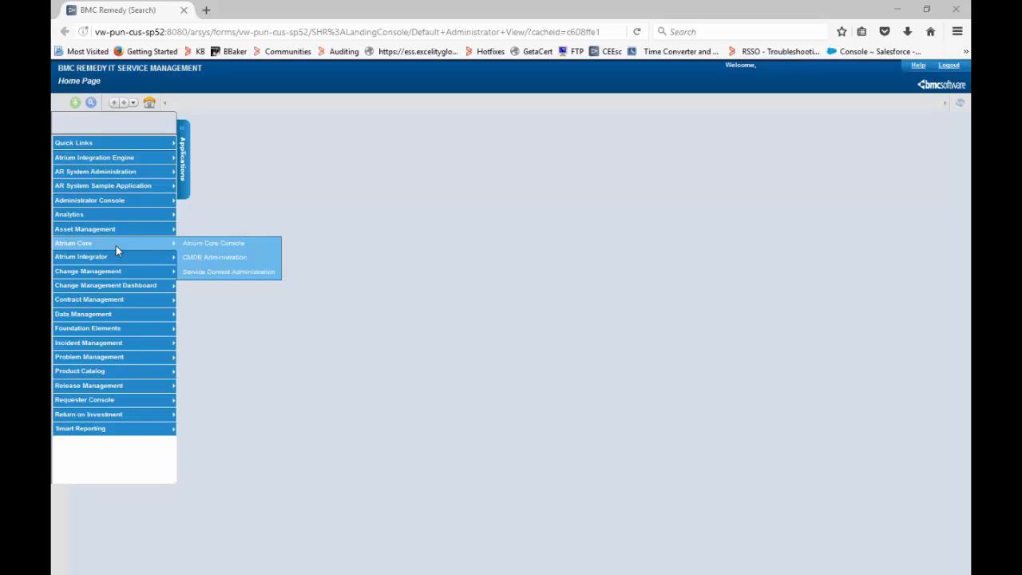
mouse_move(214, 243)
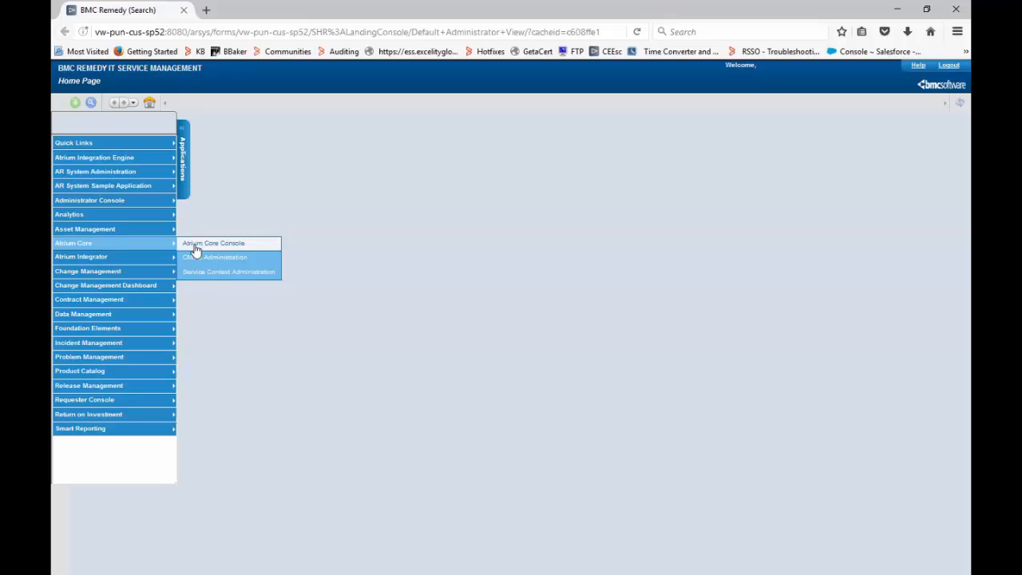
- Launch the CDM DeNormalization Console from the Atrium Core Console's Advanced applications
left_click(214, 242)
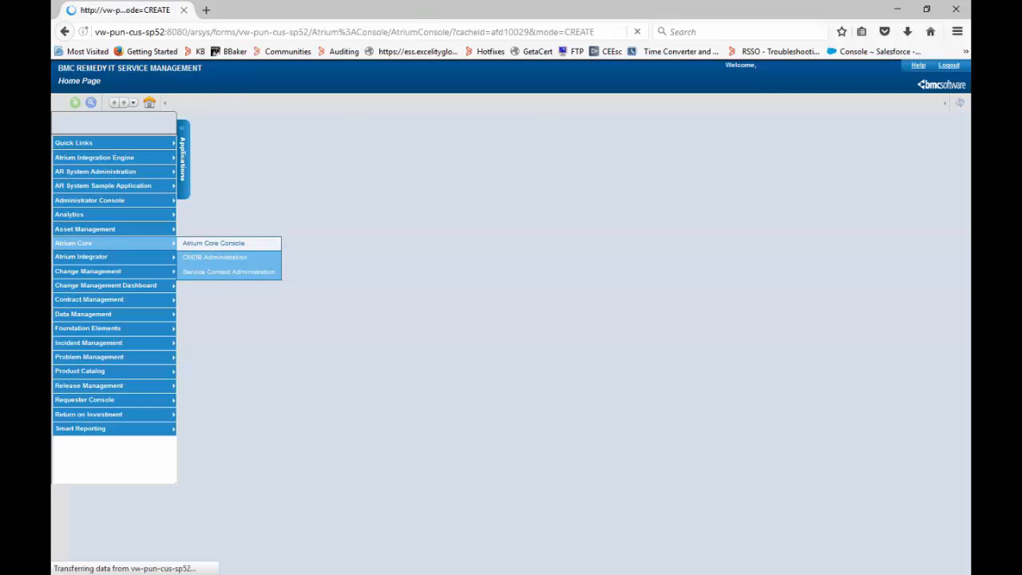
left_click(214, 243)
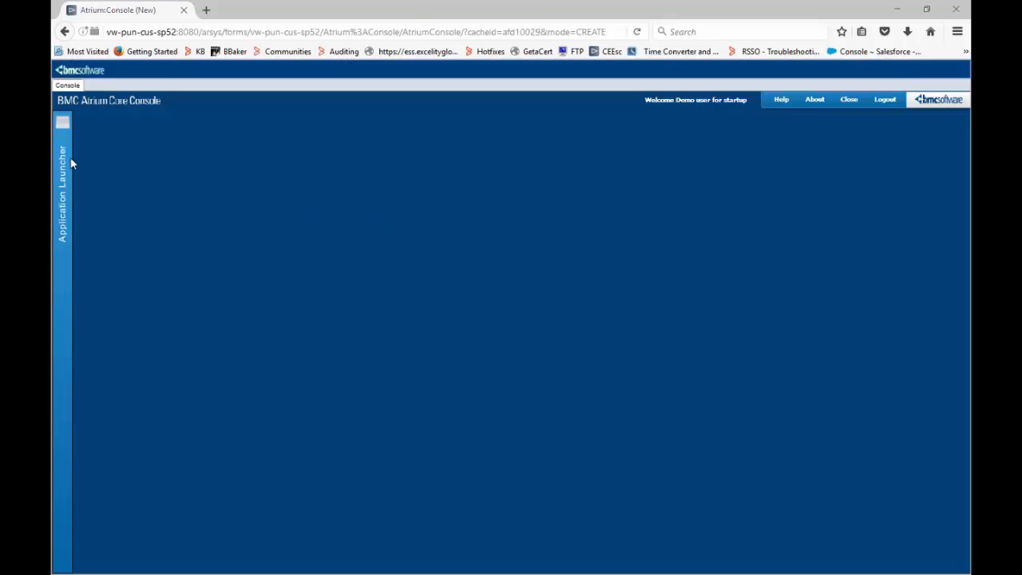
left_click(62, 121)
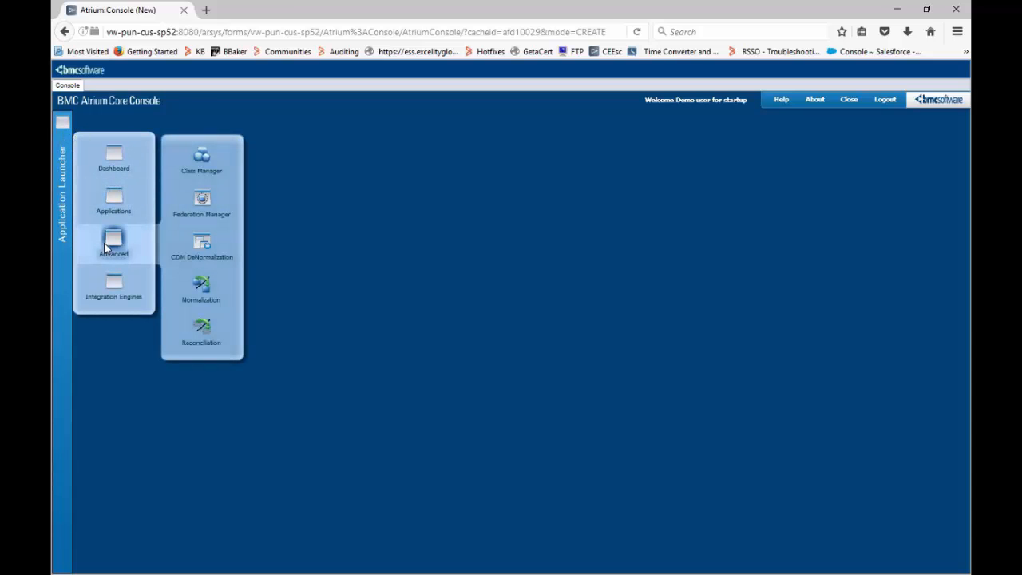
mouse_move(202, 243)
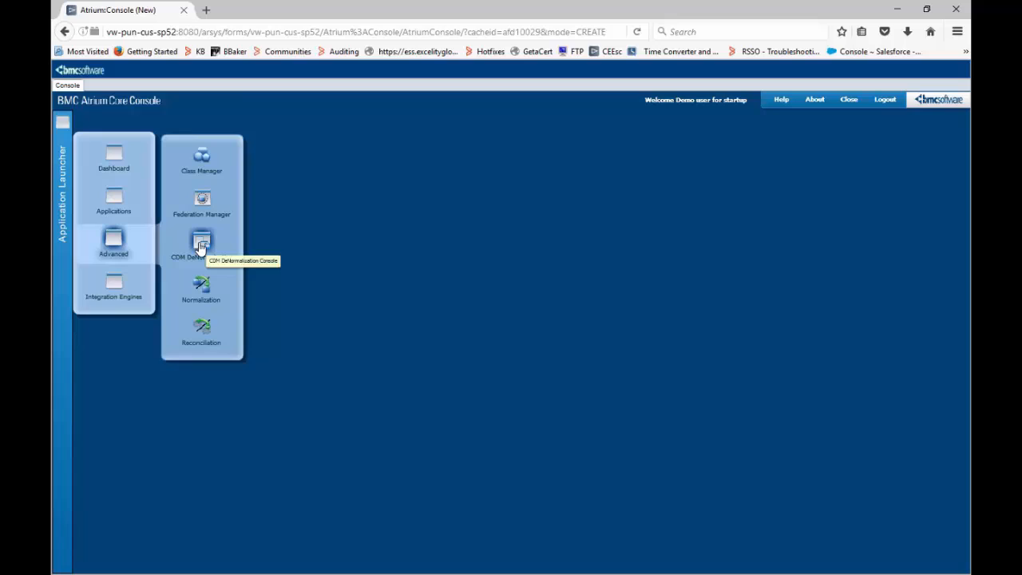
left_click(201, 242)
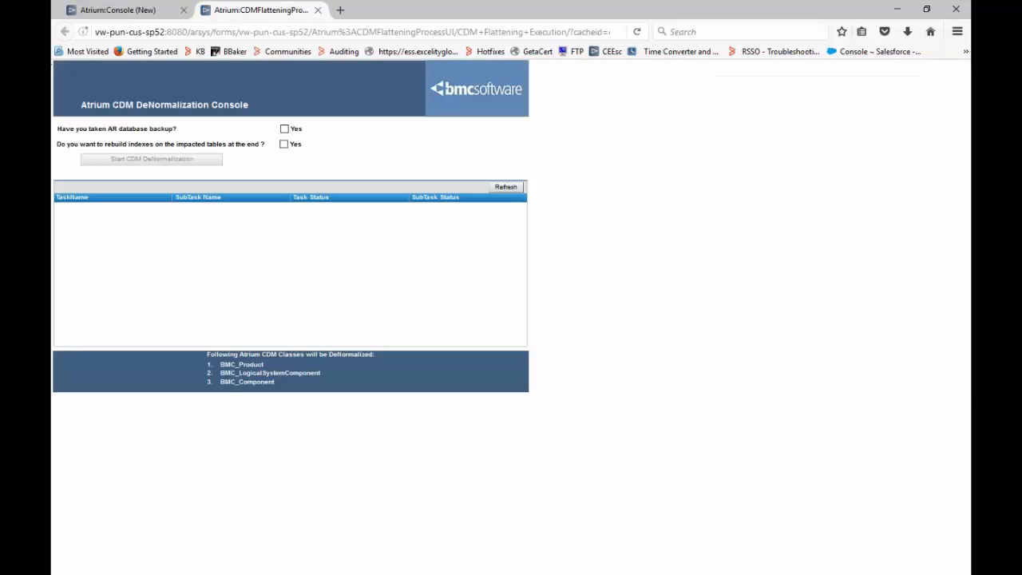
mouse_move(950, 317)
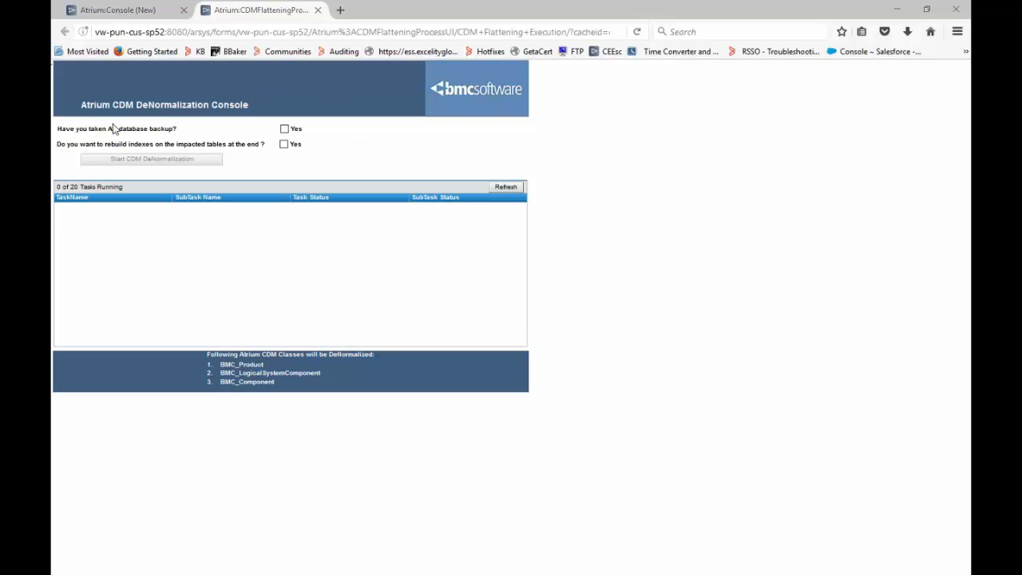
mouse_move(265, 134)
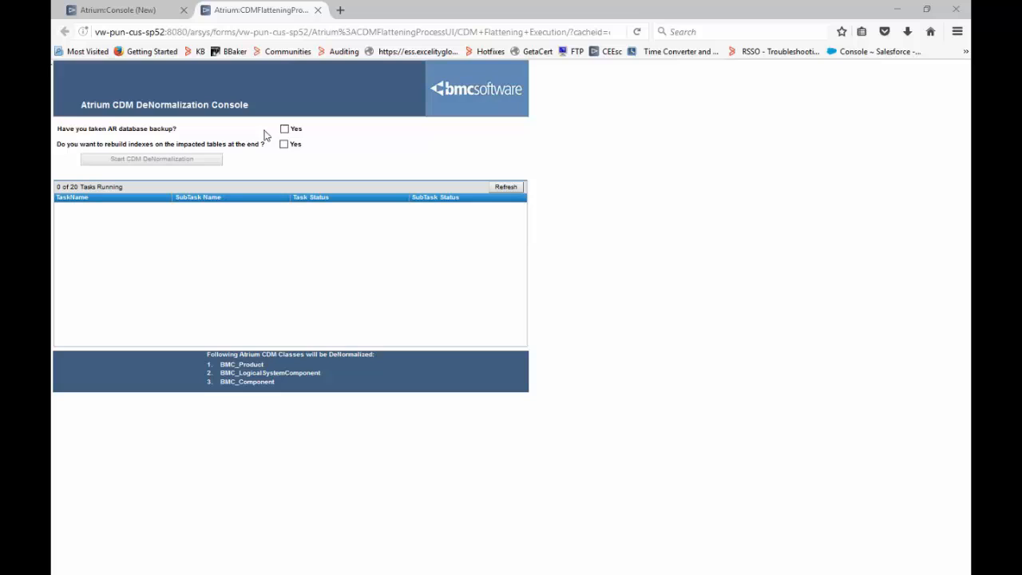
- Answer Yes to both the AR database backup and rebuild-indexes questions
left_click(284, 127)
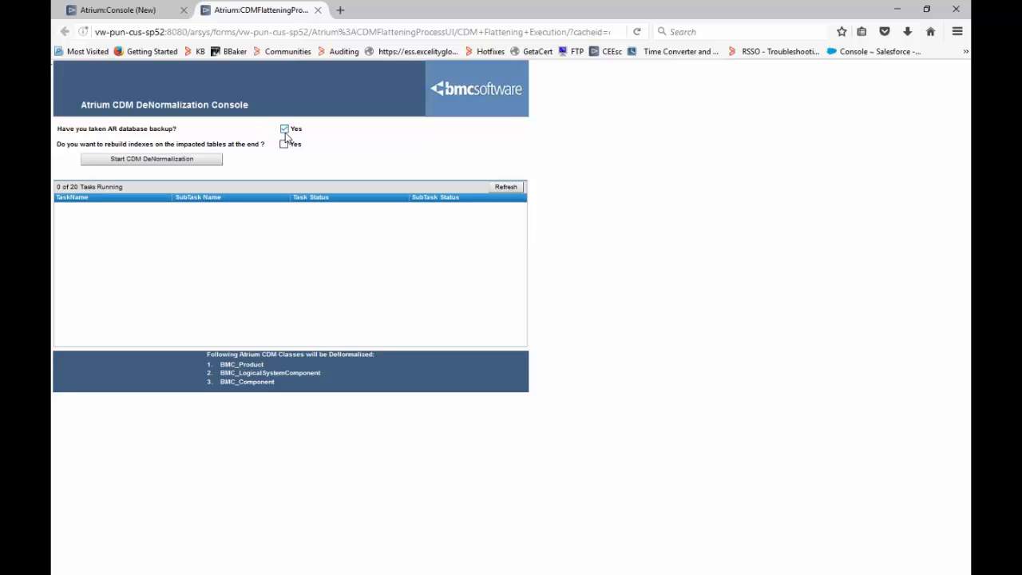
mouse_move(274, 140)
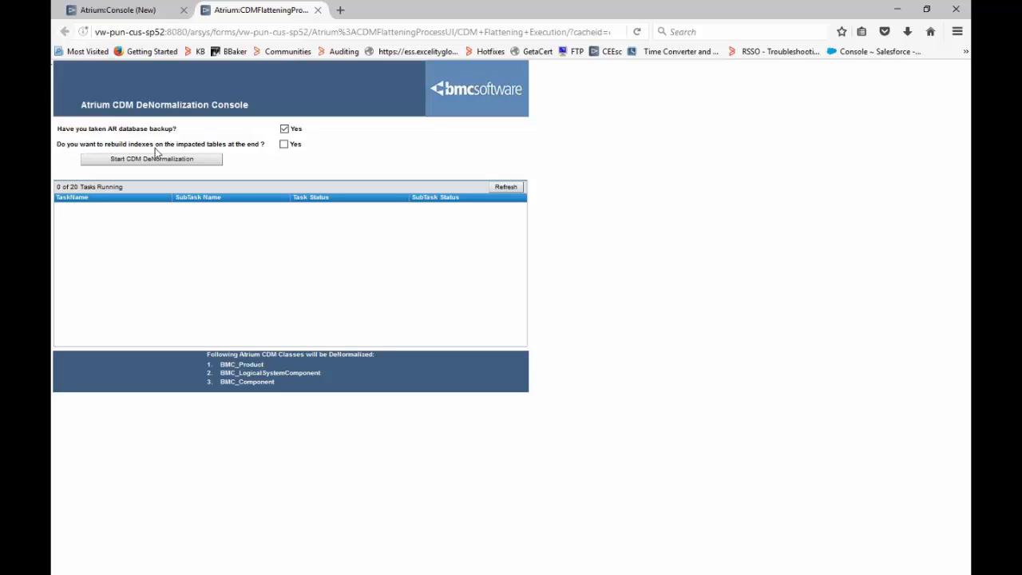
mouse_move(236, 151)
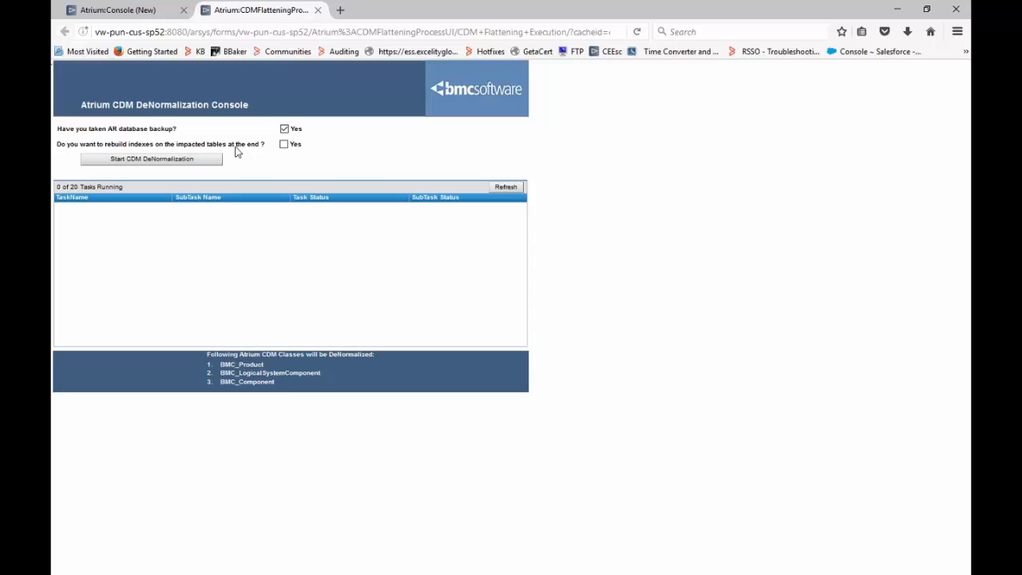
mouse_move(275, 153)
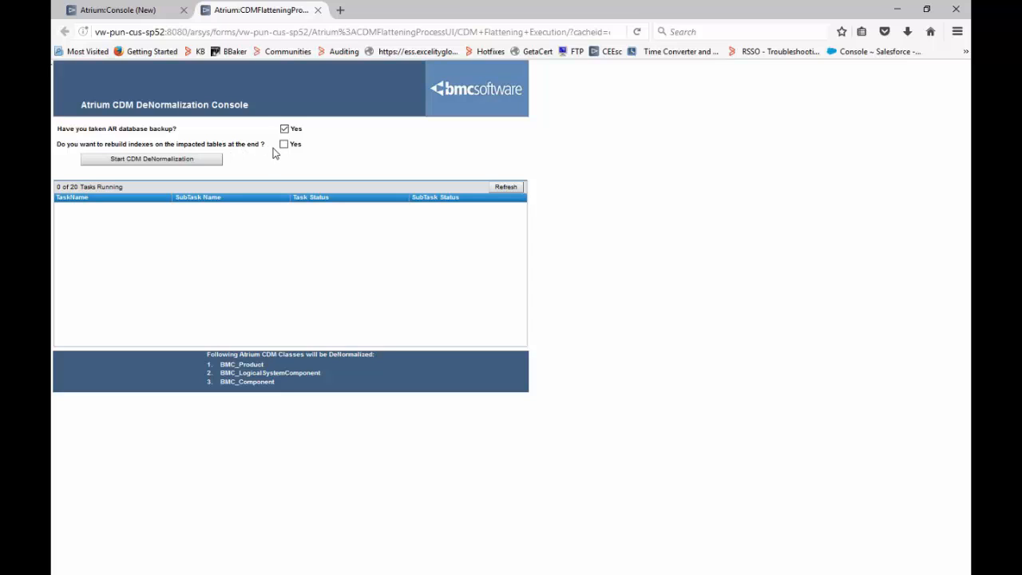
left_click(285, 144)
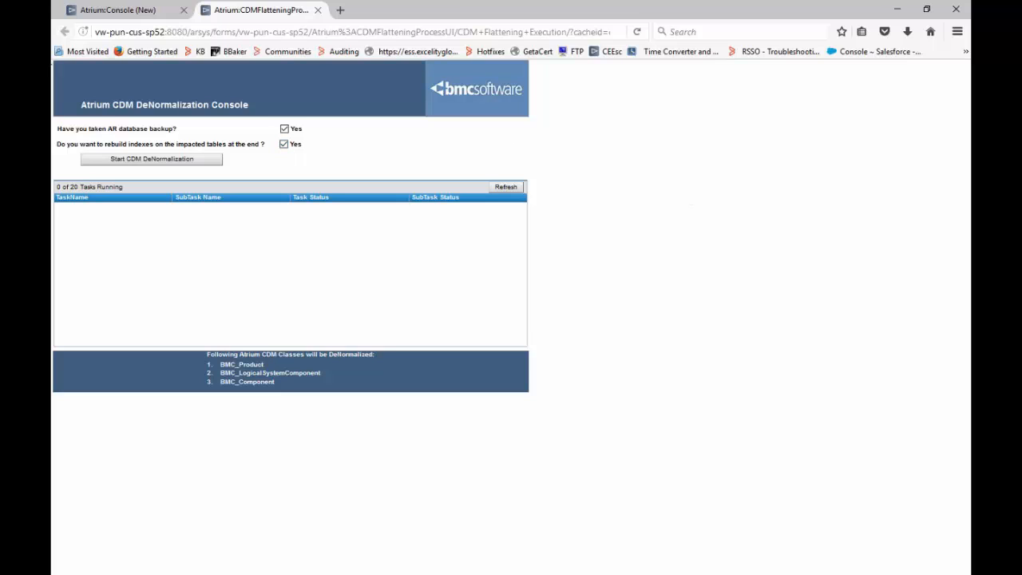
mouse_move(149, 163)
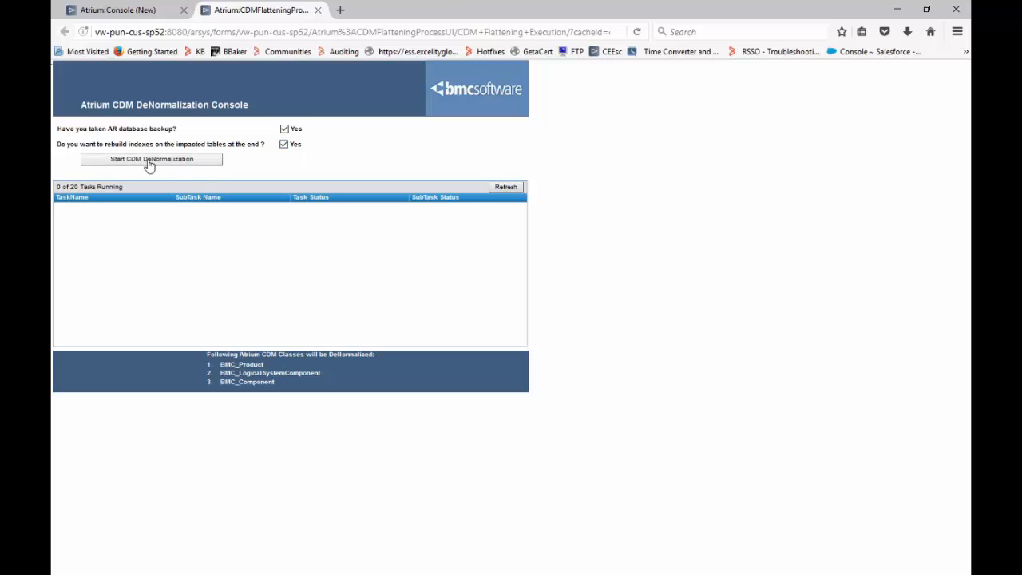
mouse_move(176, 175)
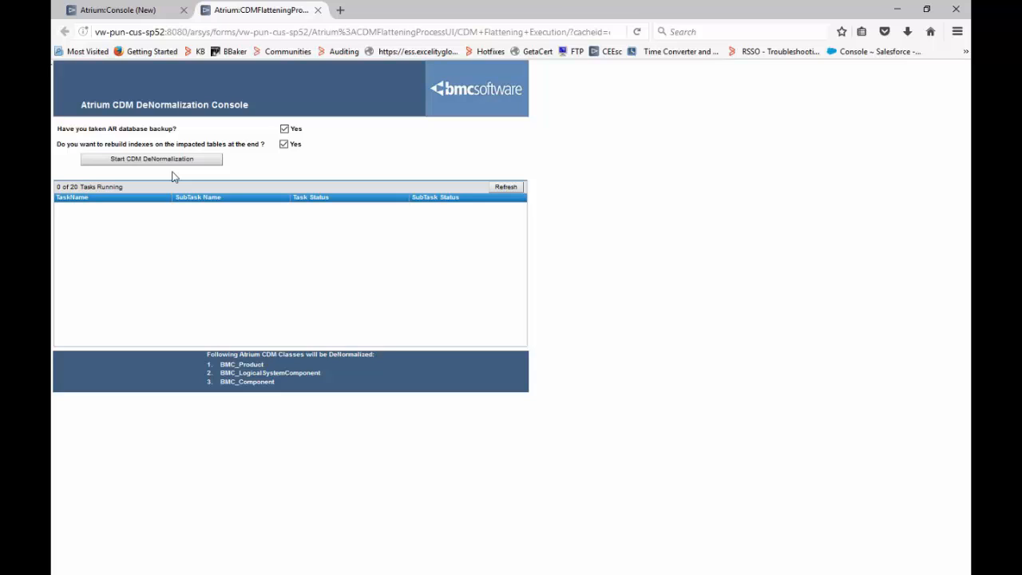
mouse_move(900, 355)
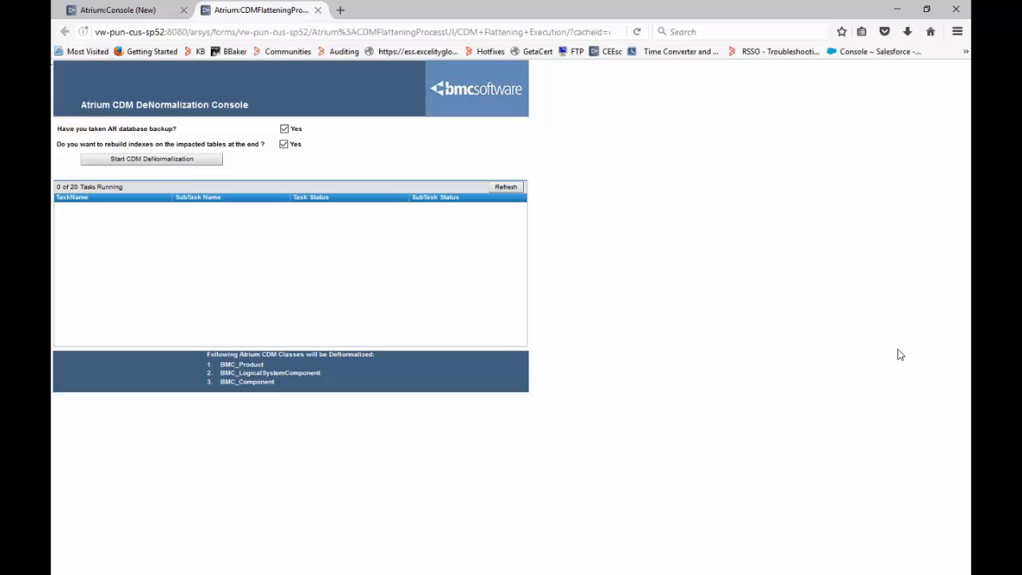
mouse_move(174, 161)
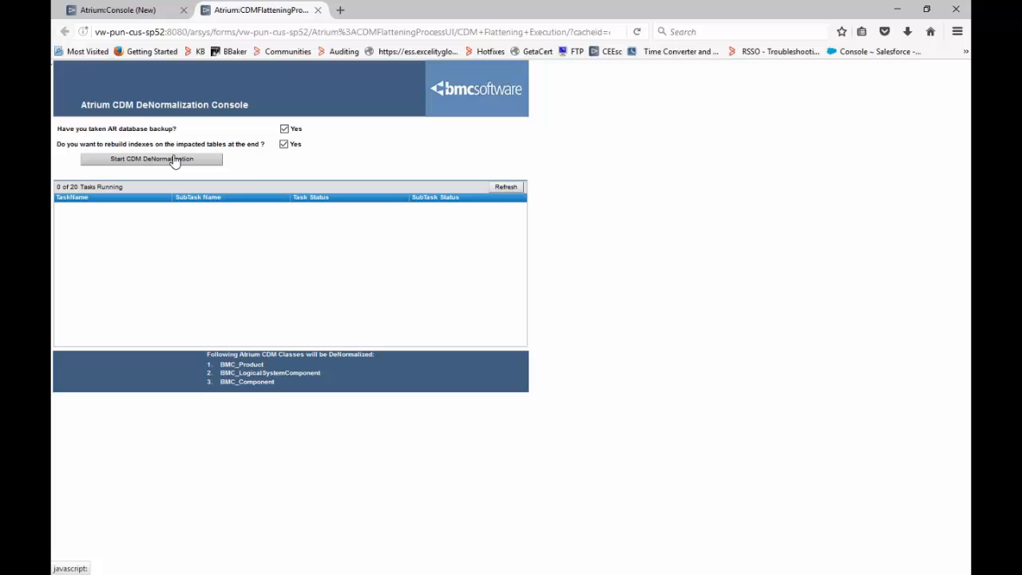
mouse_move(491, 157)
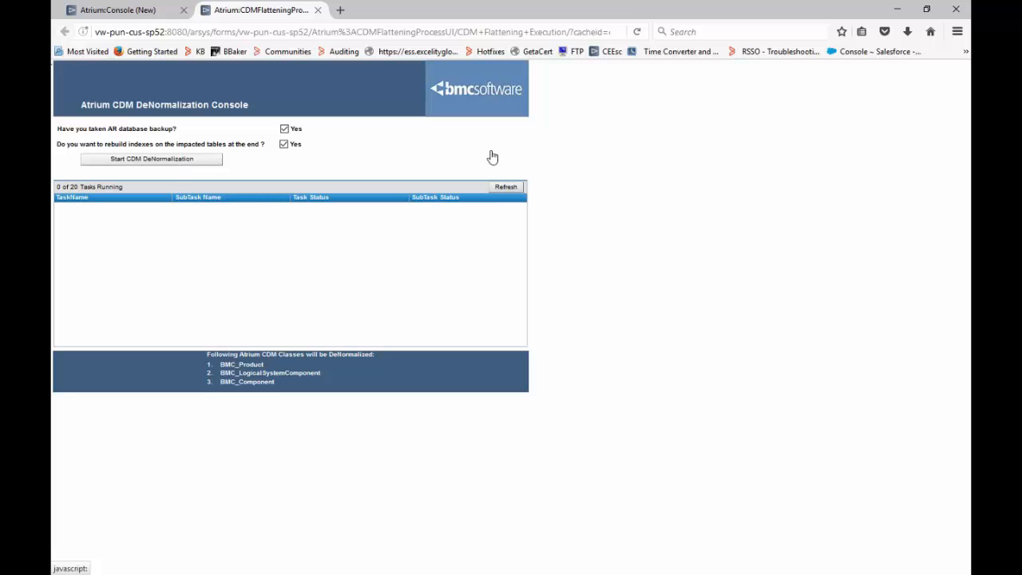
- Start the denormalization run and refresh the task list until 6 of 20 tasks show running
left_click(150, 158)
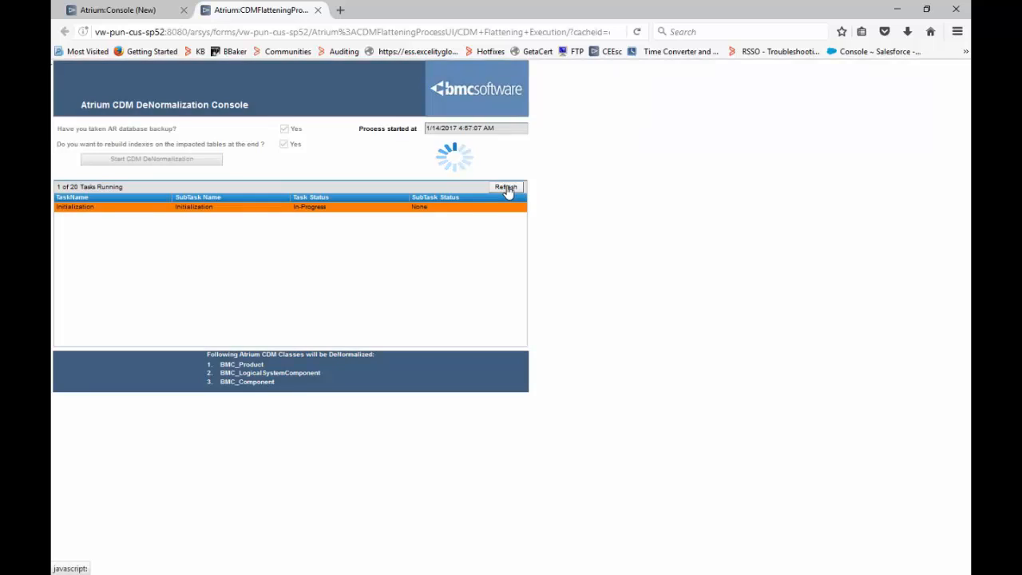
mouse_move(475, 188)
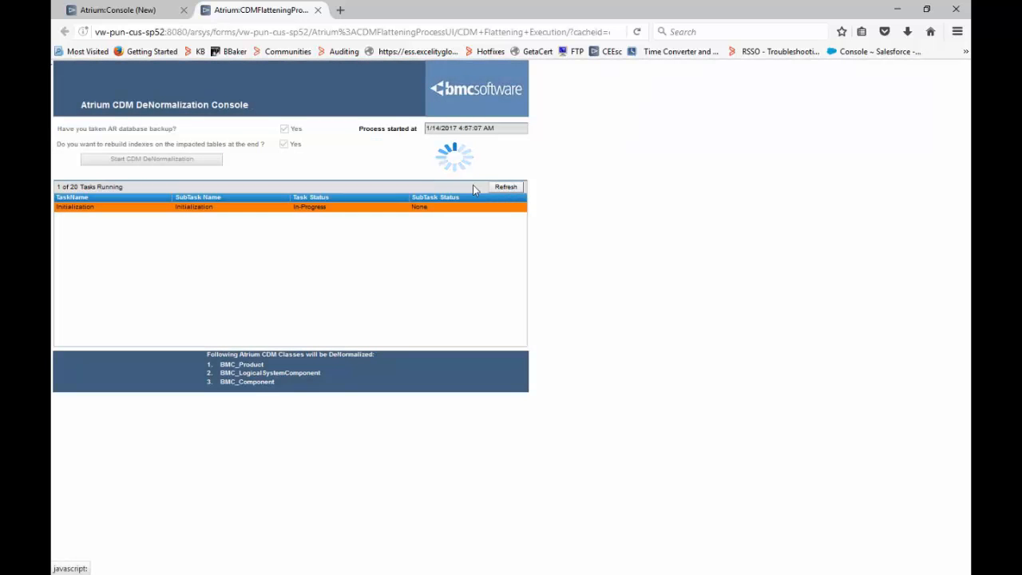
mouse_move(518, 190)
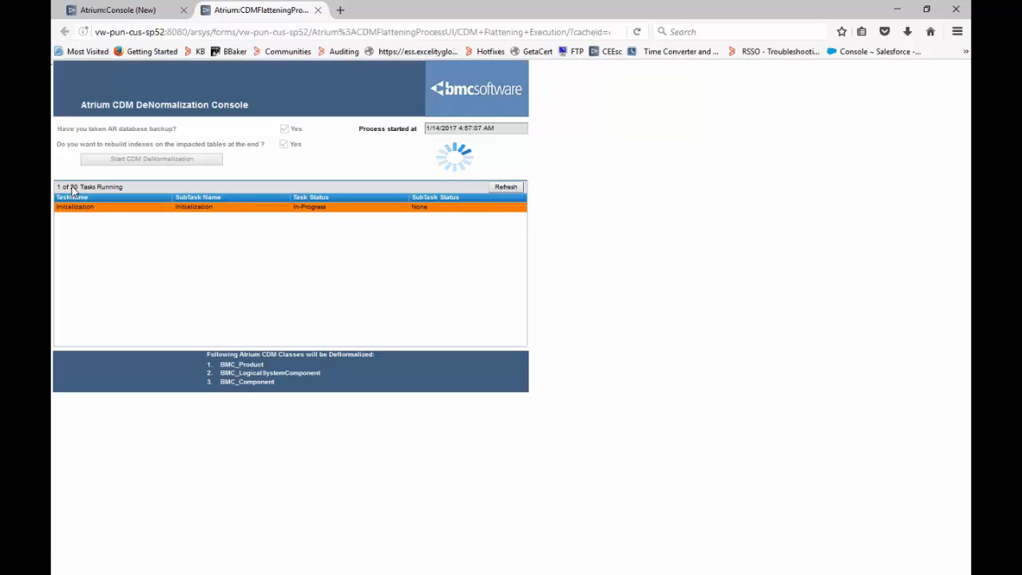
mouse_move(517, 231)
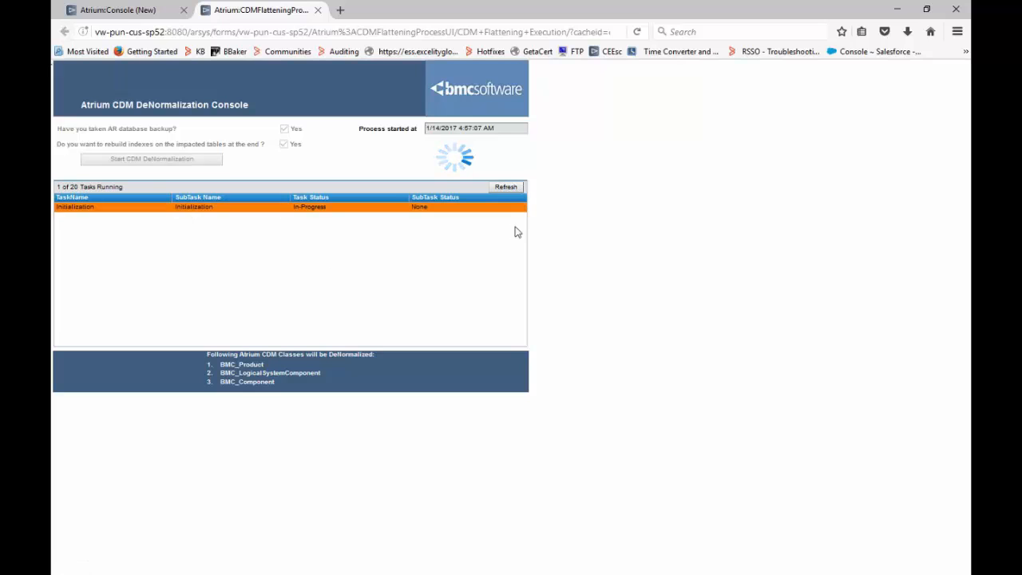
left_click(505, 187)
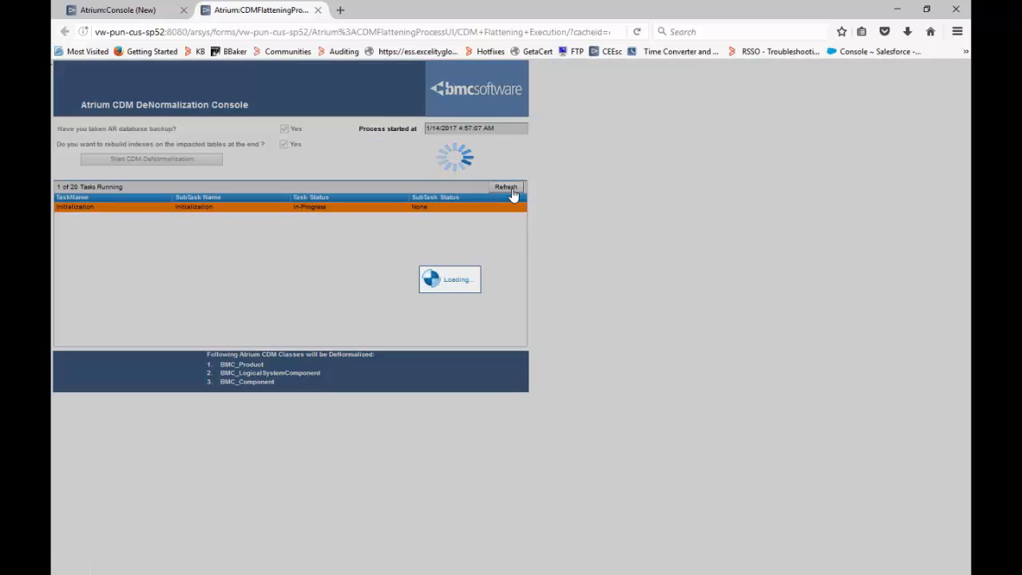
left_click(505, 186)
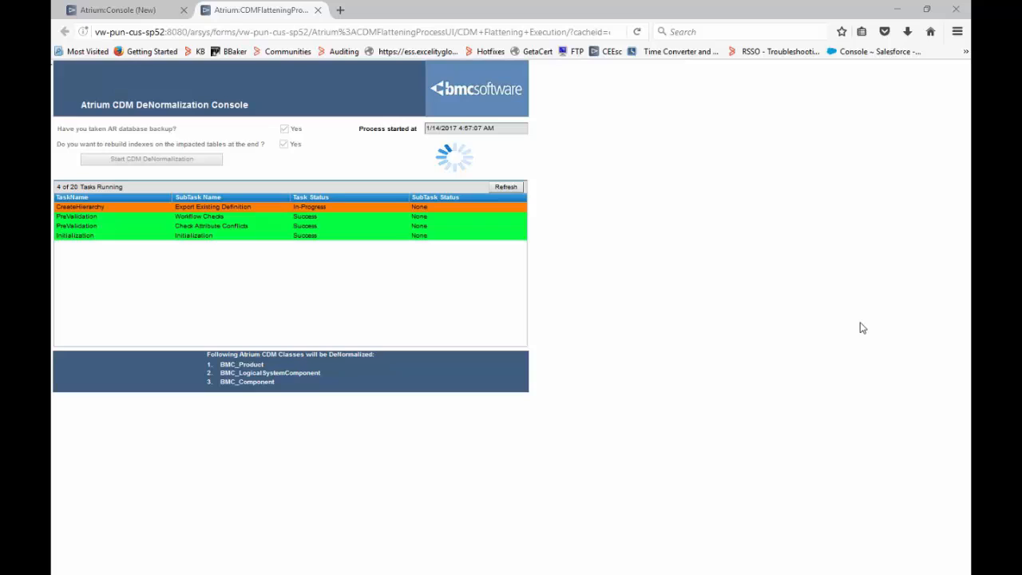
mouse_move(390, 233)
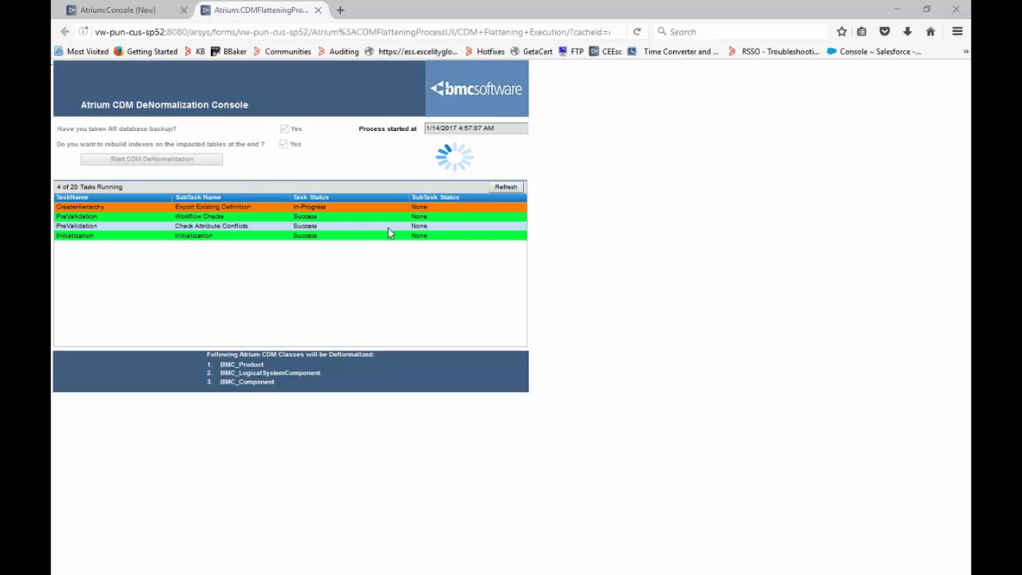
mouse_move(403, 255)
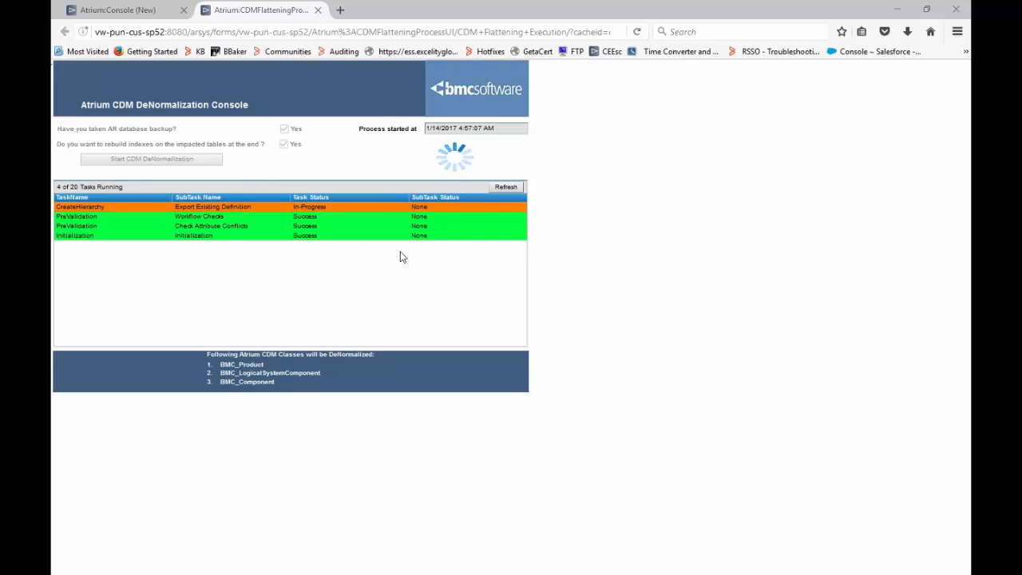
left_click(505, 187)
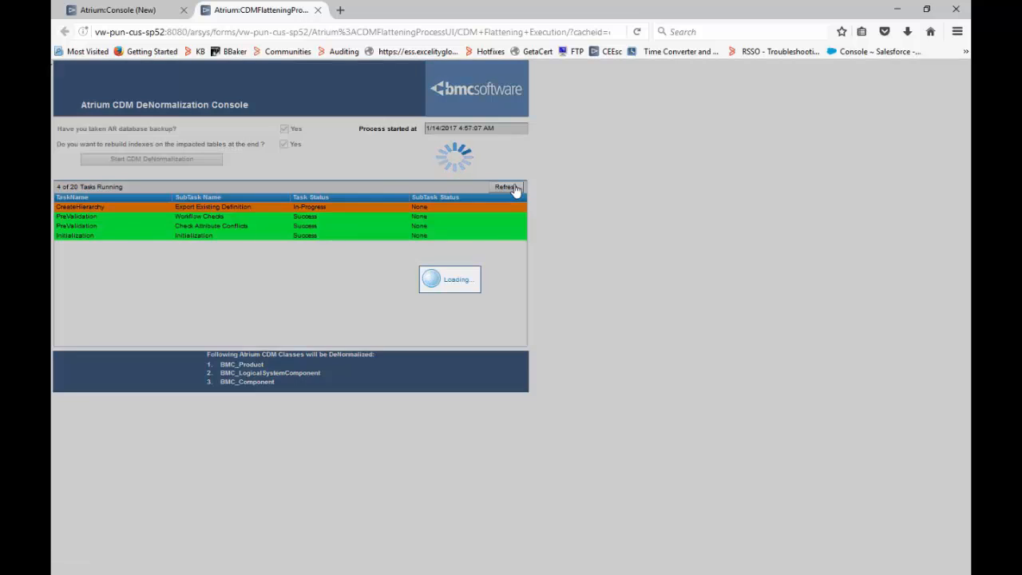
left_click(506, 187)
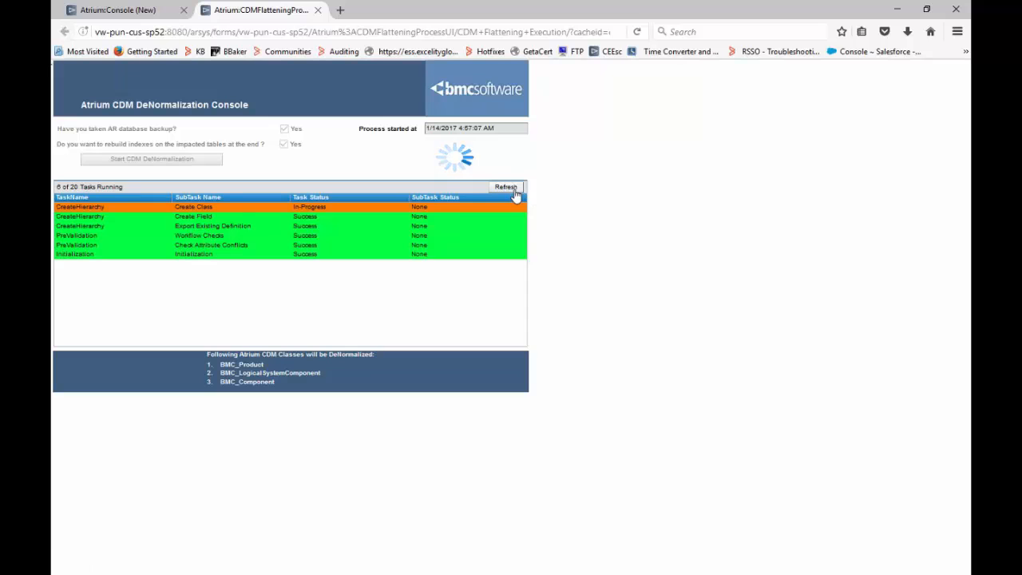
left_click(505, 186)
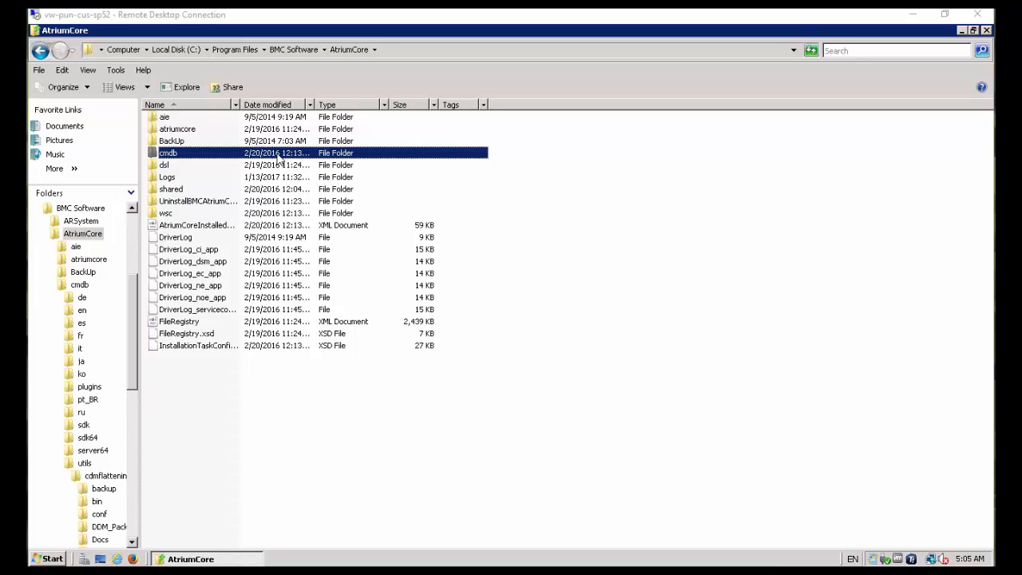
- Browse into AtriumCore > cmdb > utils > cdmflattening > log
double_click(167, 154)
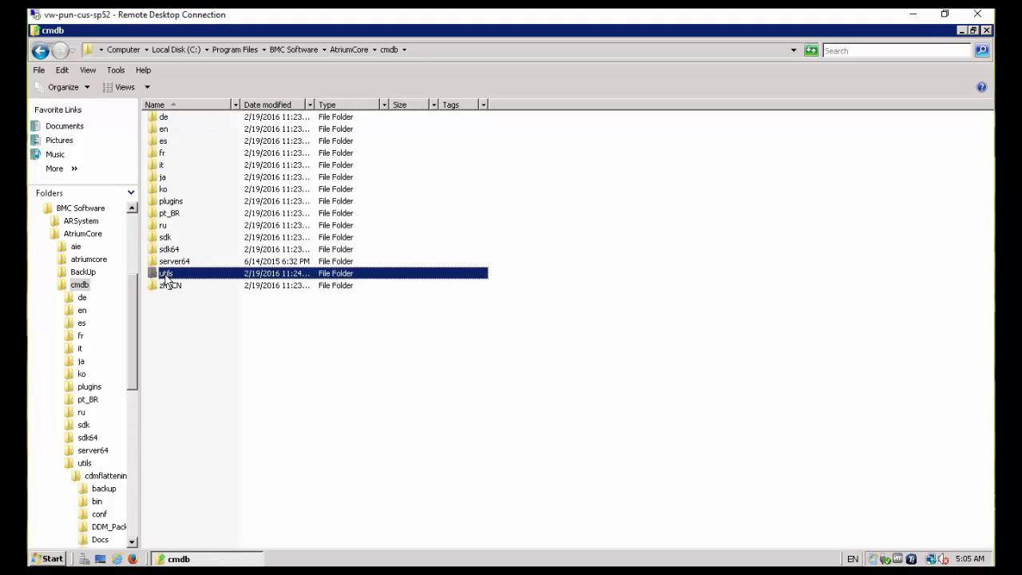
double_click(166, 273)
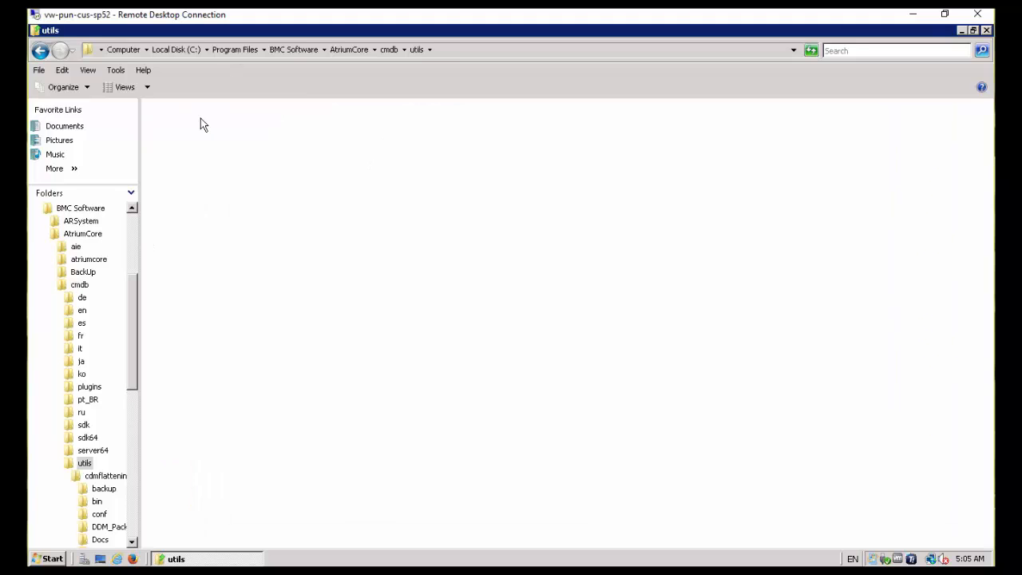
left_click(106, 476)
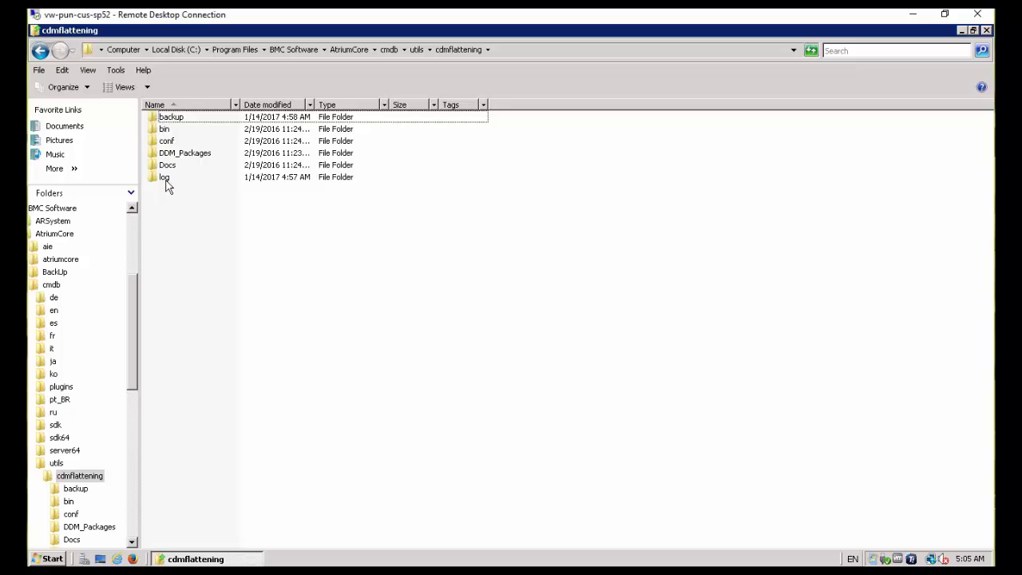
left_click(163, 176)
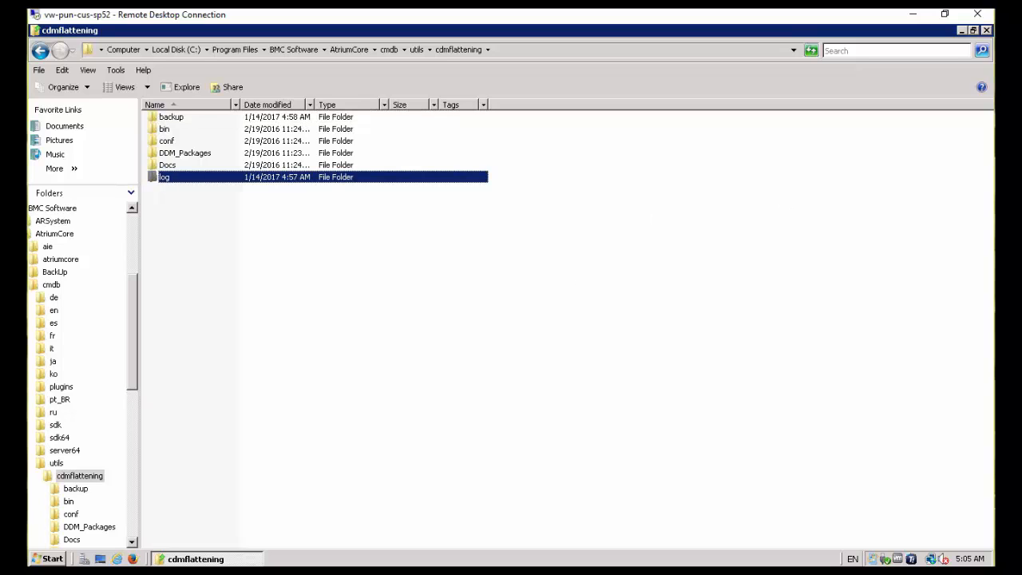
double_click(163, 176)
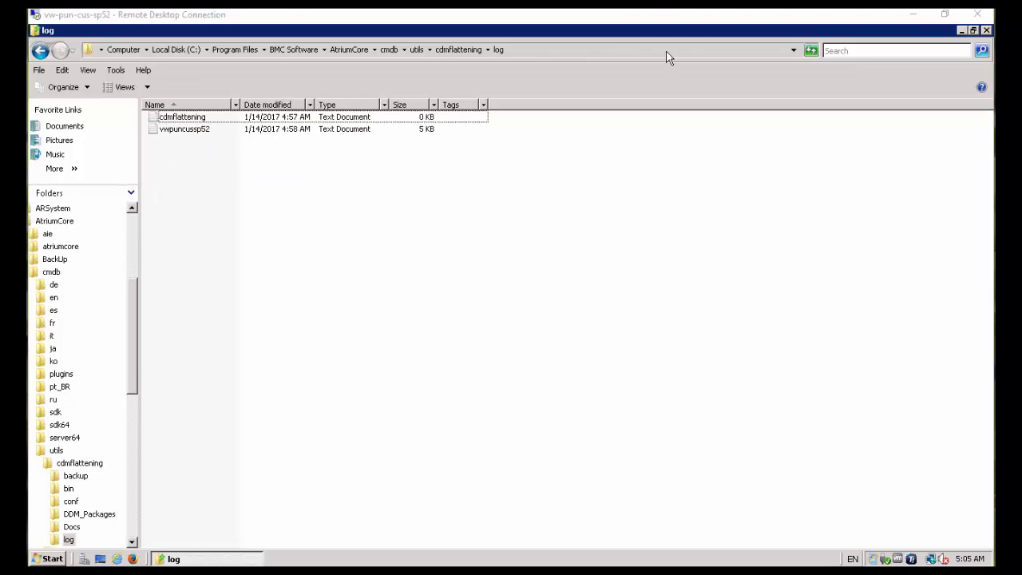
- Open the vwpuncussp52 log file for reading in Notepad
left_click(182, 116)
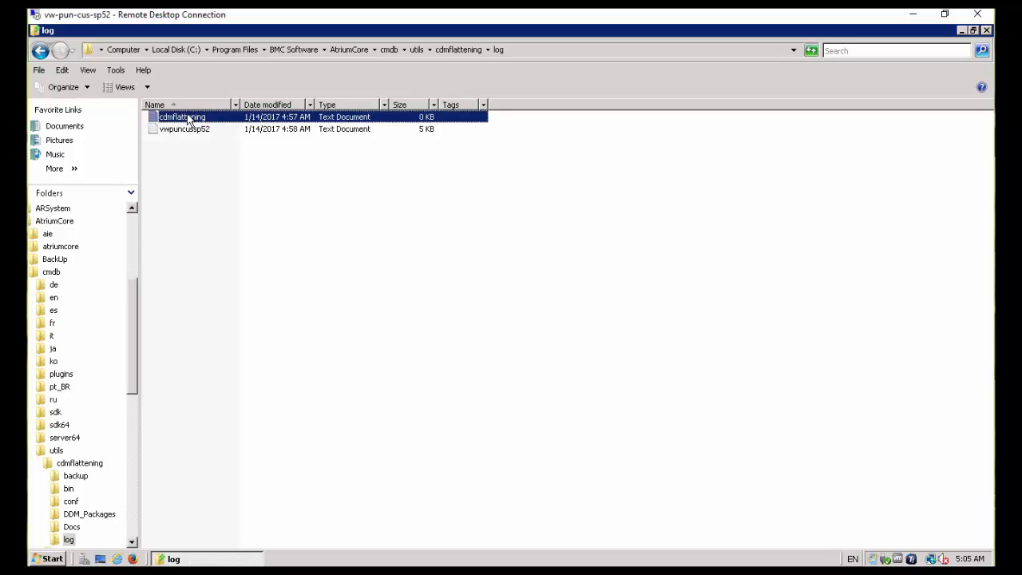
left_click(185, 128)
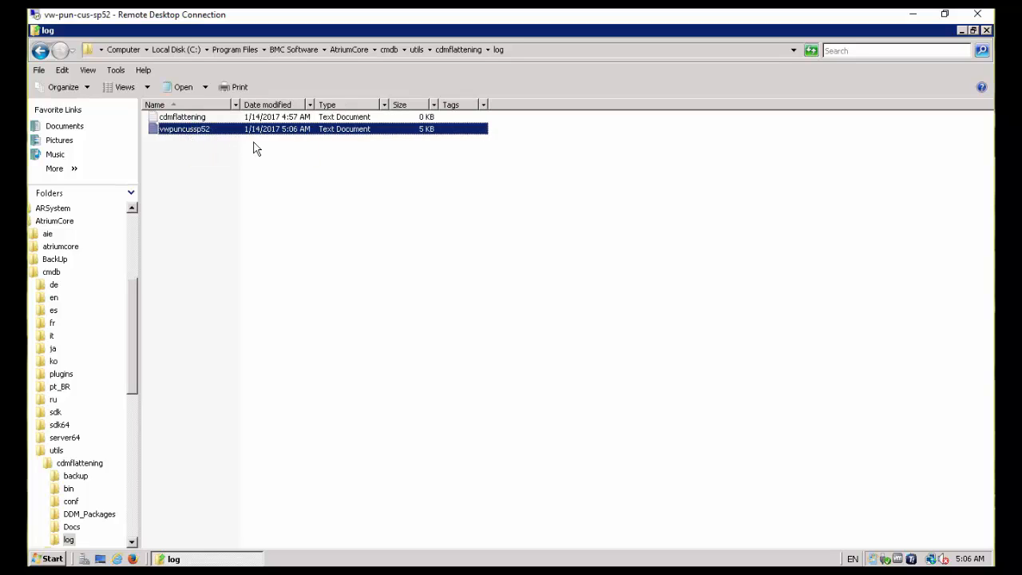
double_click(185, 128)
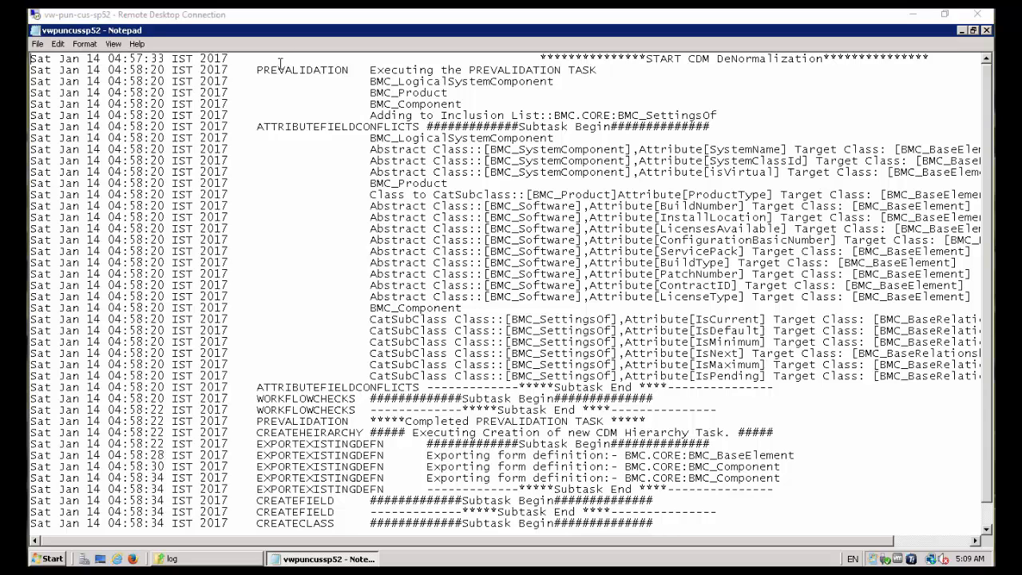
mouse_move(345, 80)
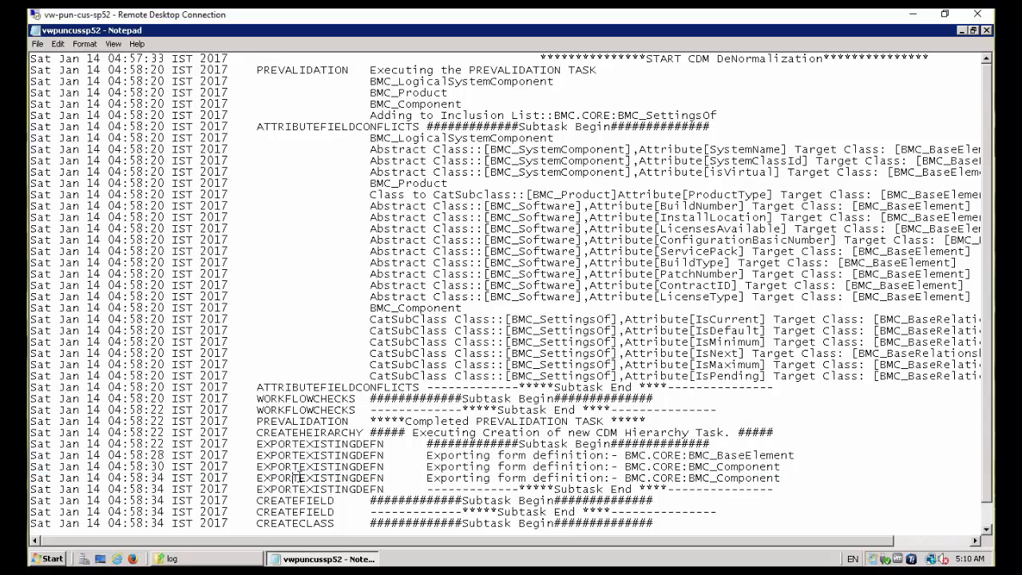
- Read the latest log entry reporting creation of BMC.CORE:TMP_LogicalSystemComponent
scroll("down", 3)
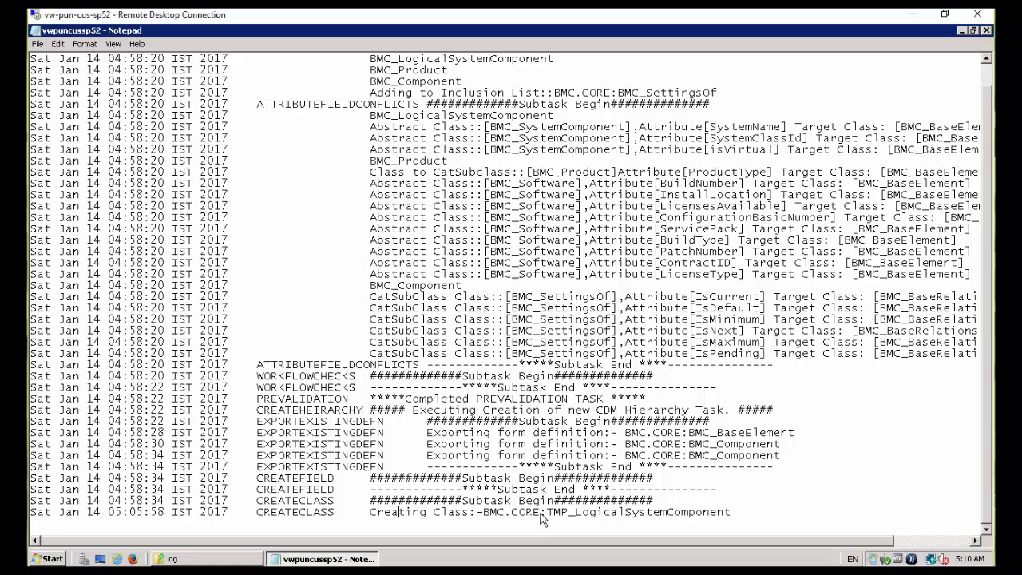
mouse_move(817, 530)
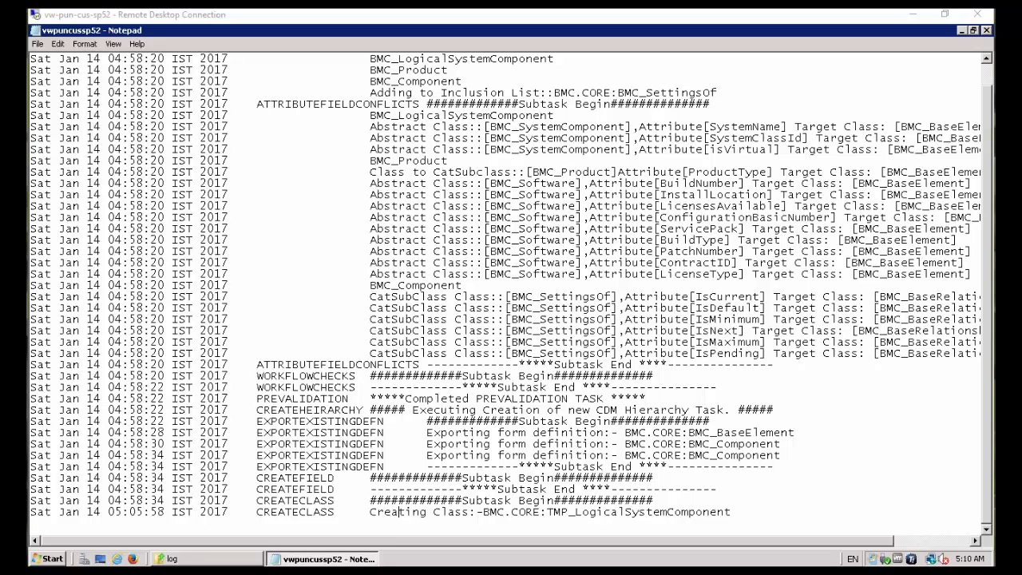
mouse_move(792, 386)
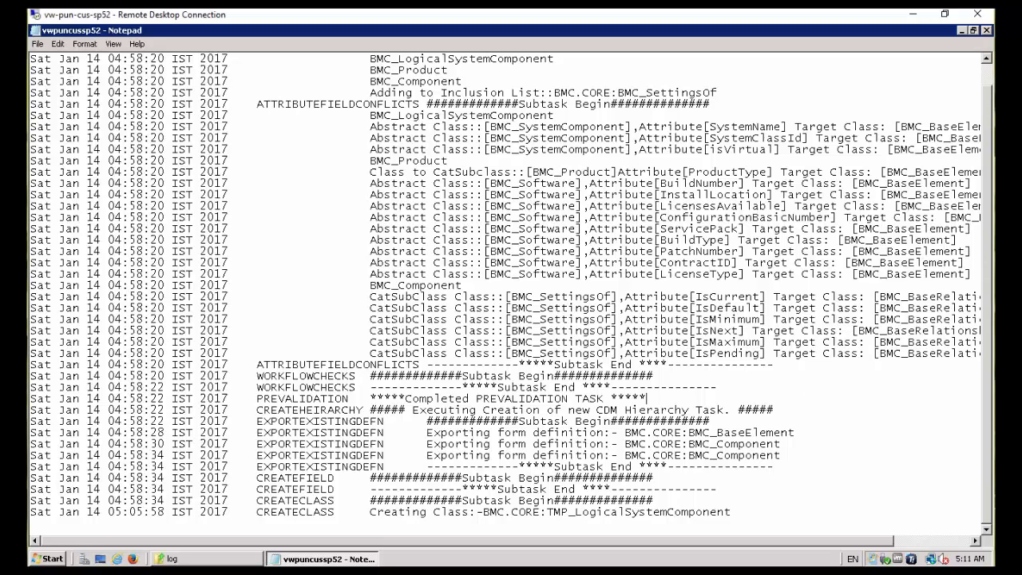
- Return to the console and acknowledge the 'completed successfully' notice
left_click(256, 10)
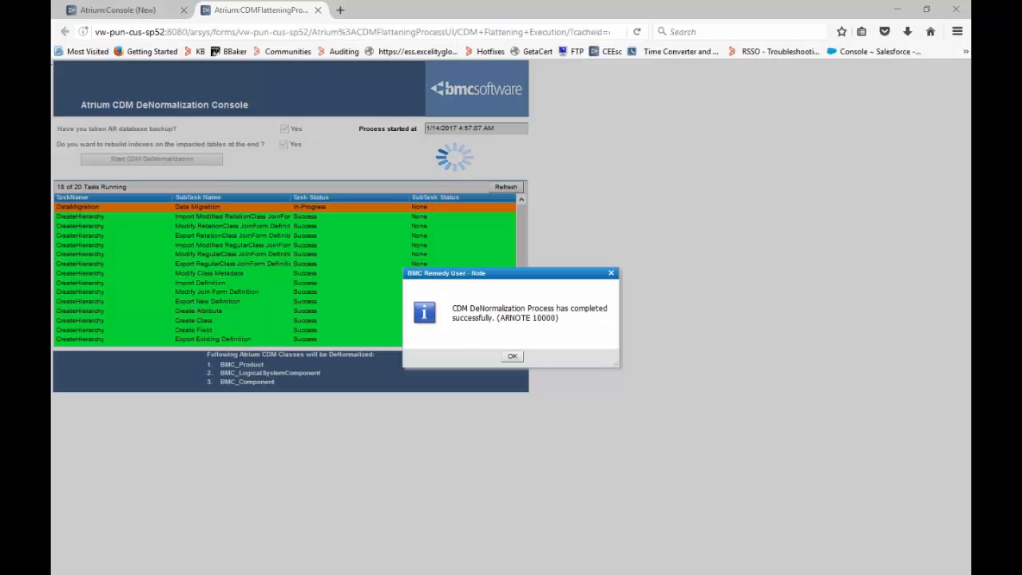
mouse_move(716, 236)
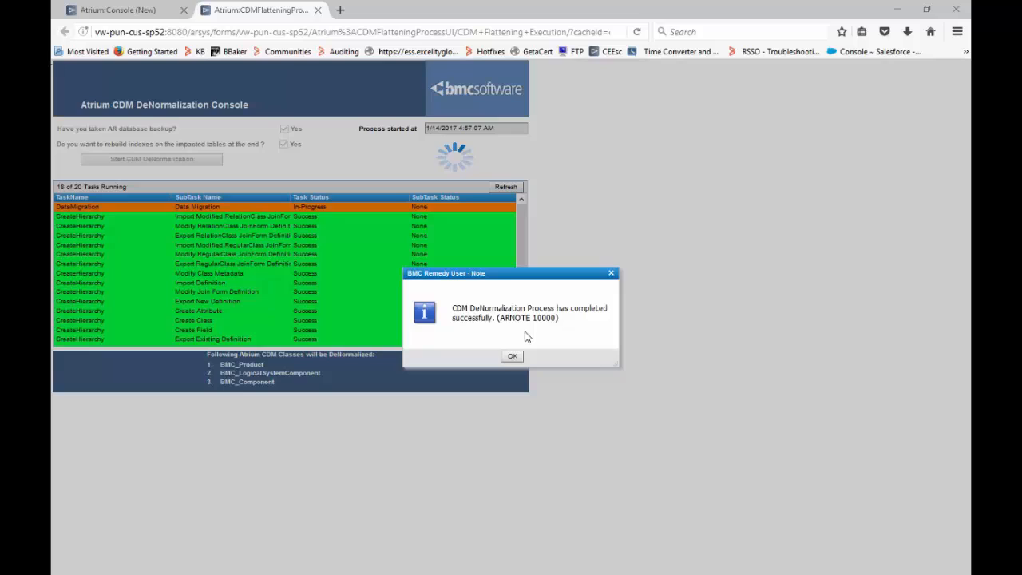
mouse_move(520, 371)
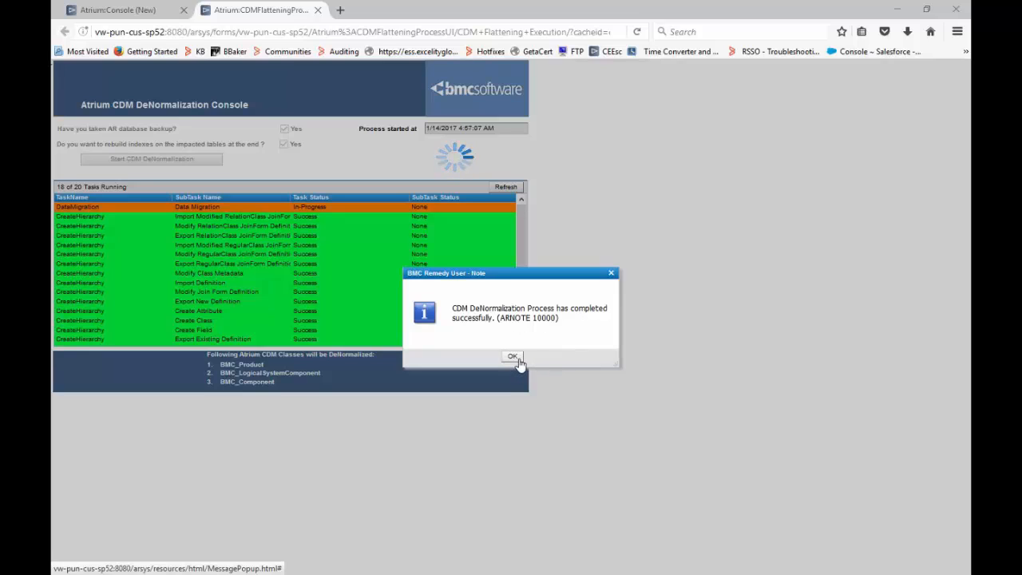
left_click(511, 356)
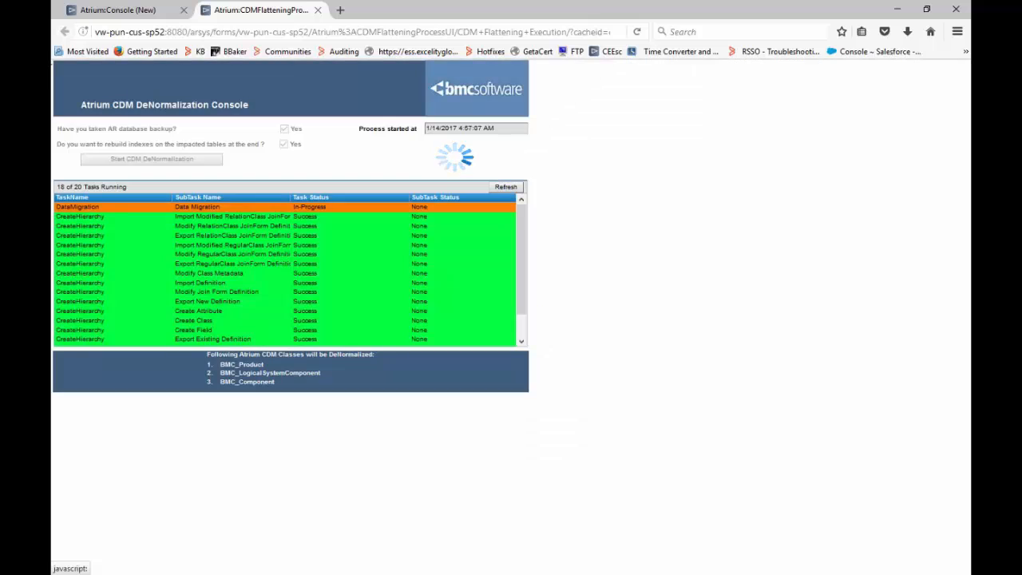